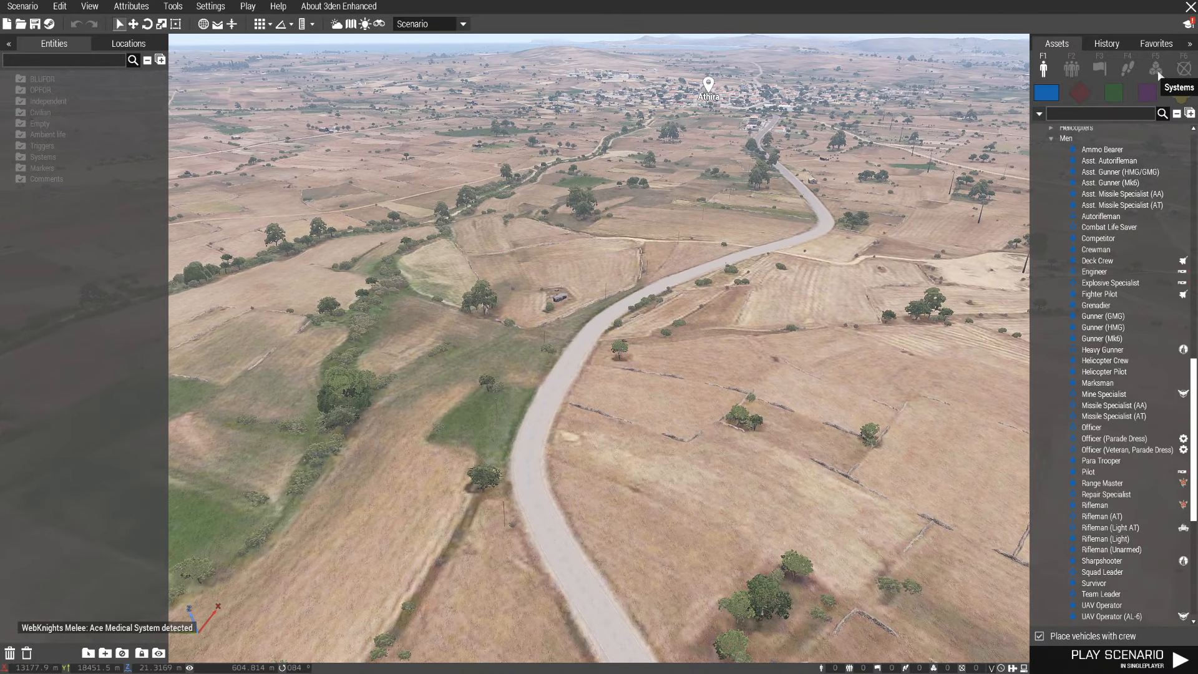
# Search the Systems assets for 'game' to find the Zeus Game Master module.
pyautogui.click(1157, 68)
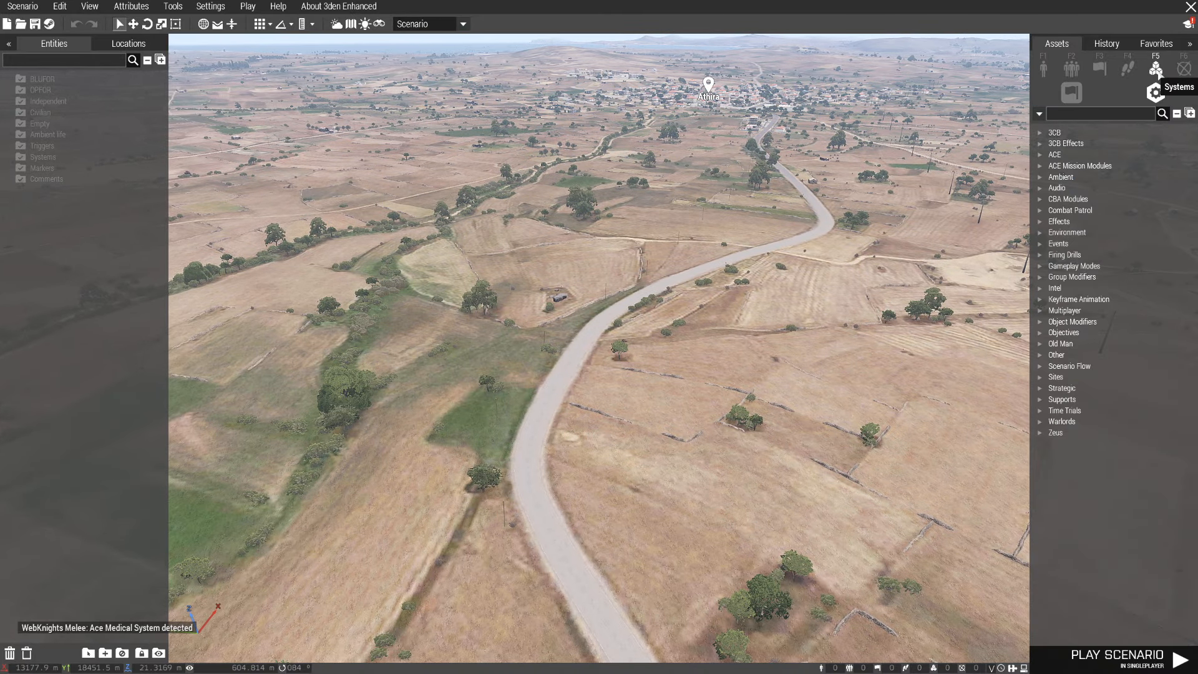
pyautogui.write('g')
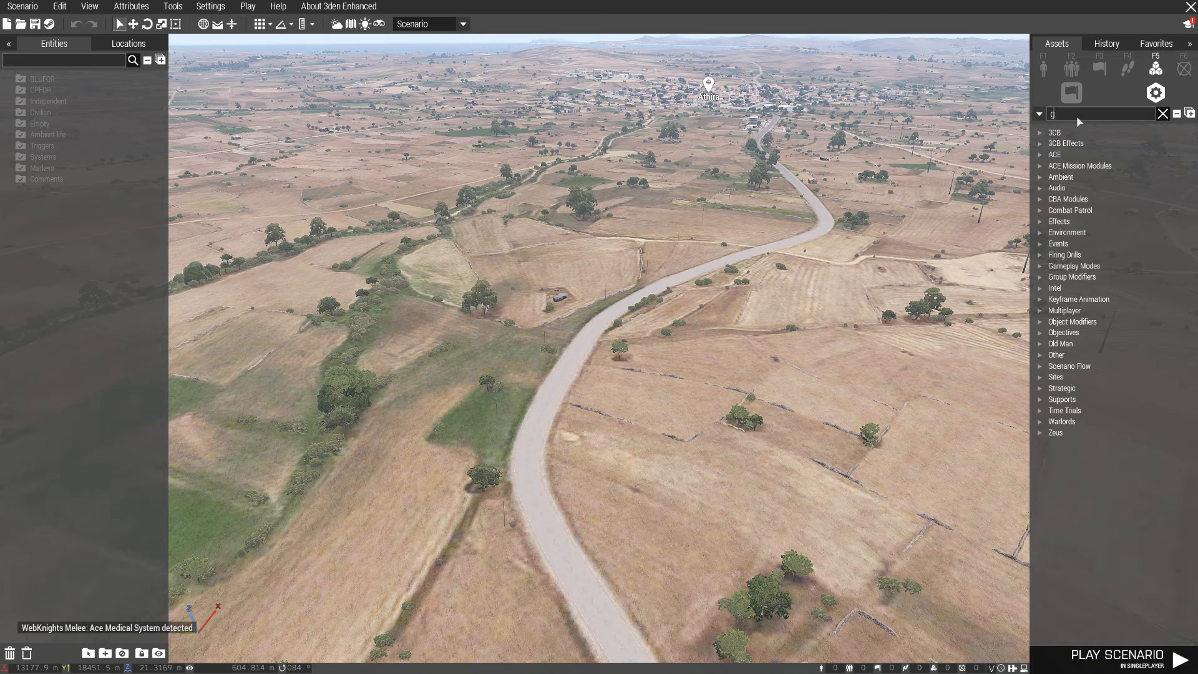
pyautogui.write('ame')
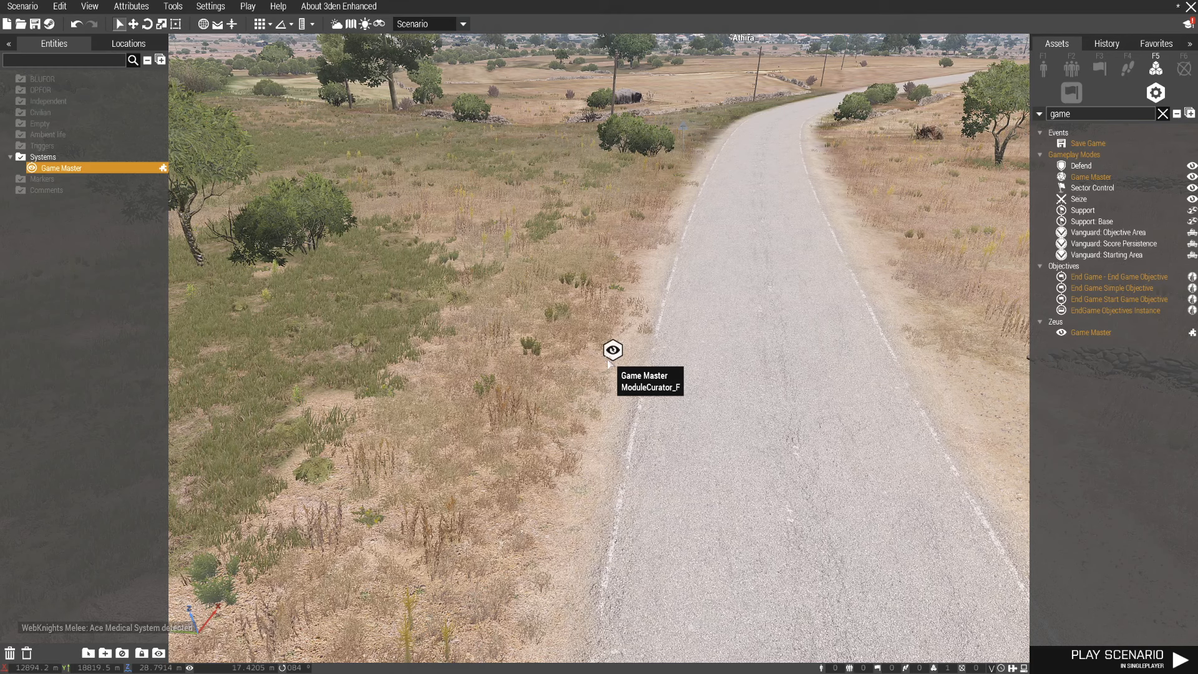
# Set the Game Master module's Owner to Monkey and confirm.
pyautogui.doubleClick(613, 349)
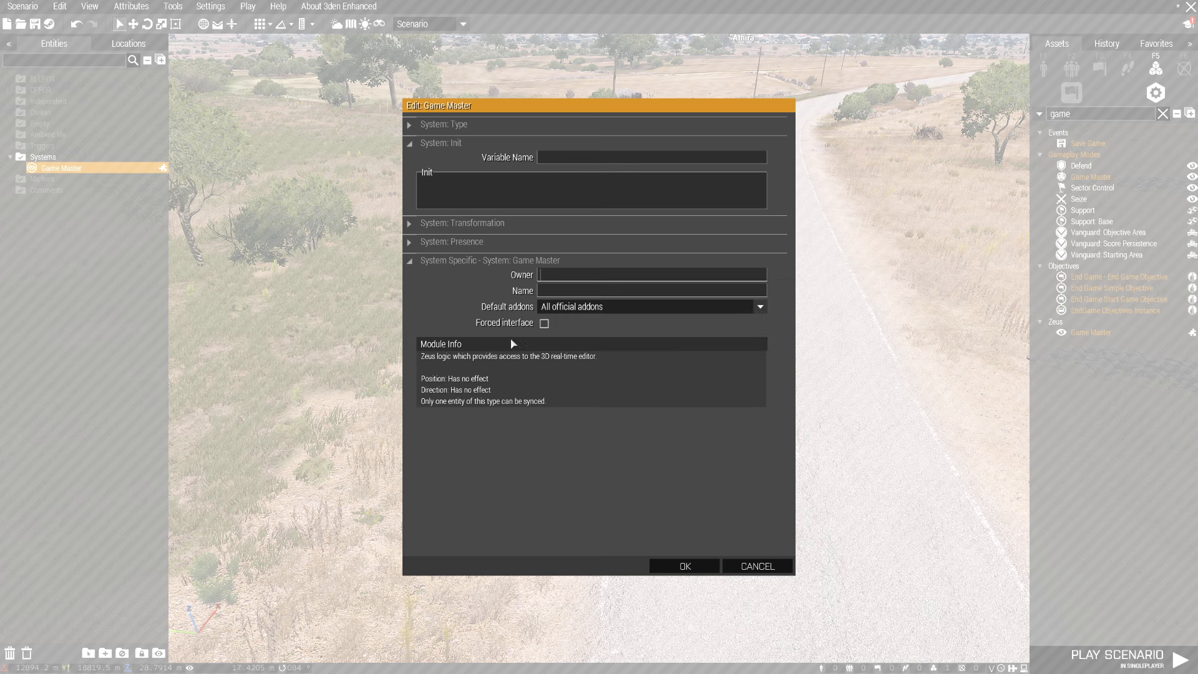
pyautogui.moveTo(545, 323)
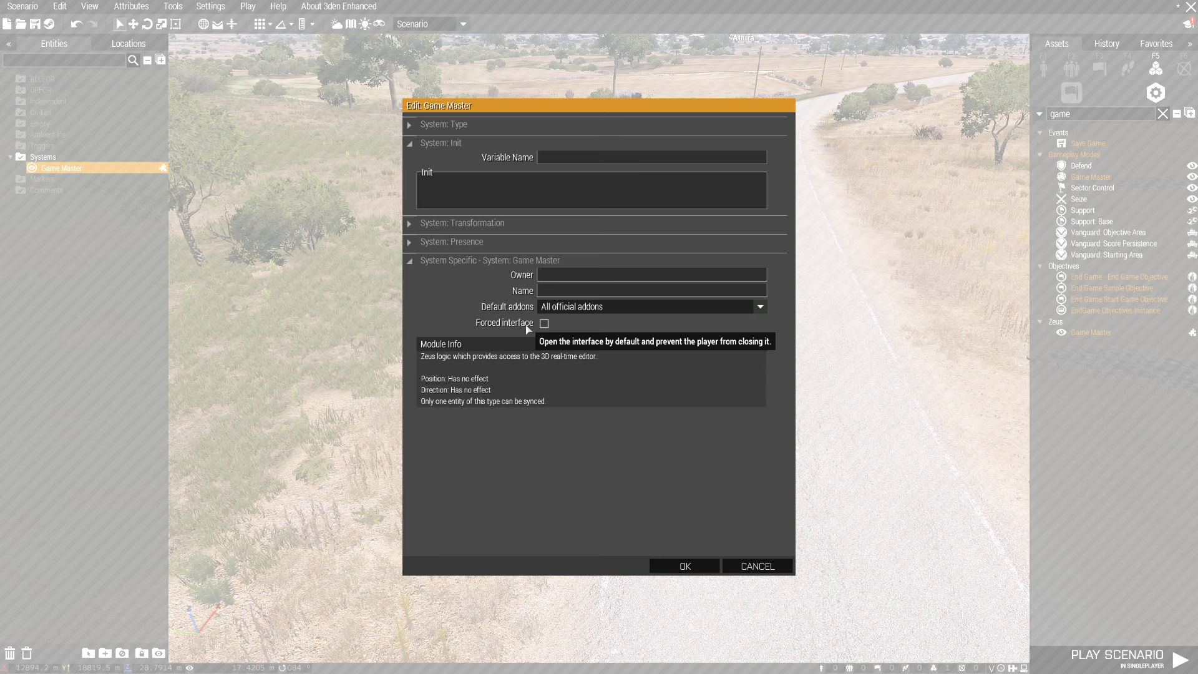
pyautogui.moveTo(541, 283)
pyautogui.write('Monkey')
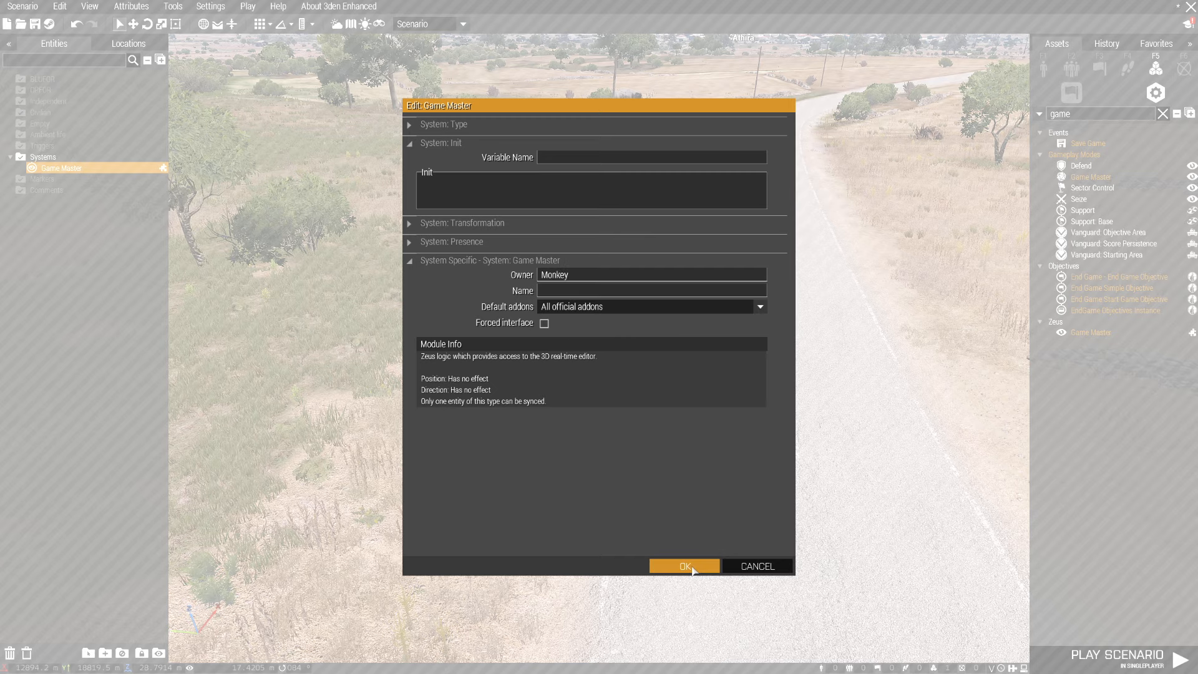
pyautogui.click(683, 565)
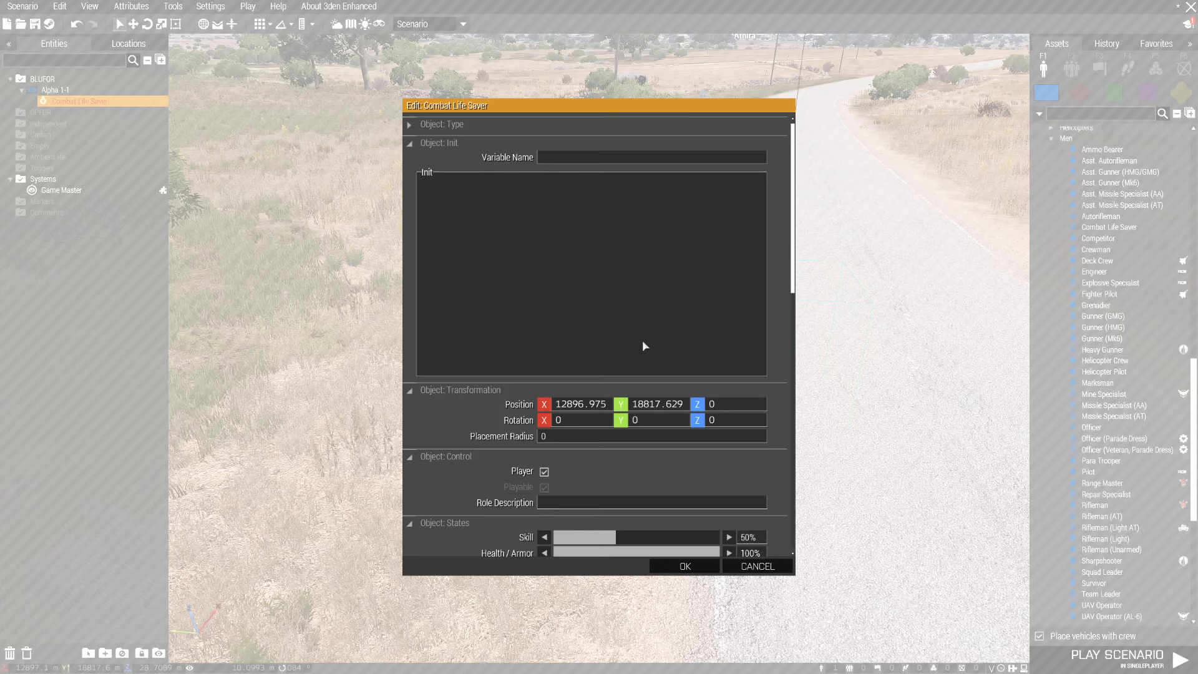
# Give the Combat Life Saver the variable name 'Monkey', keeping Player ticked.
pyautogui.write('Monkey')
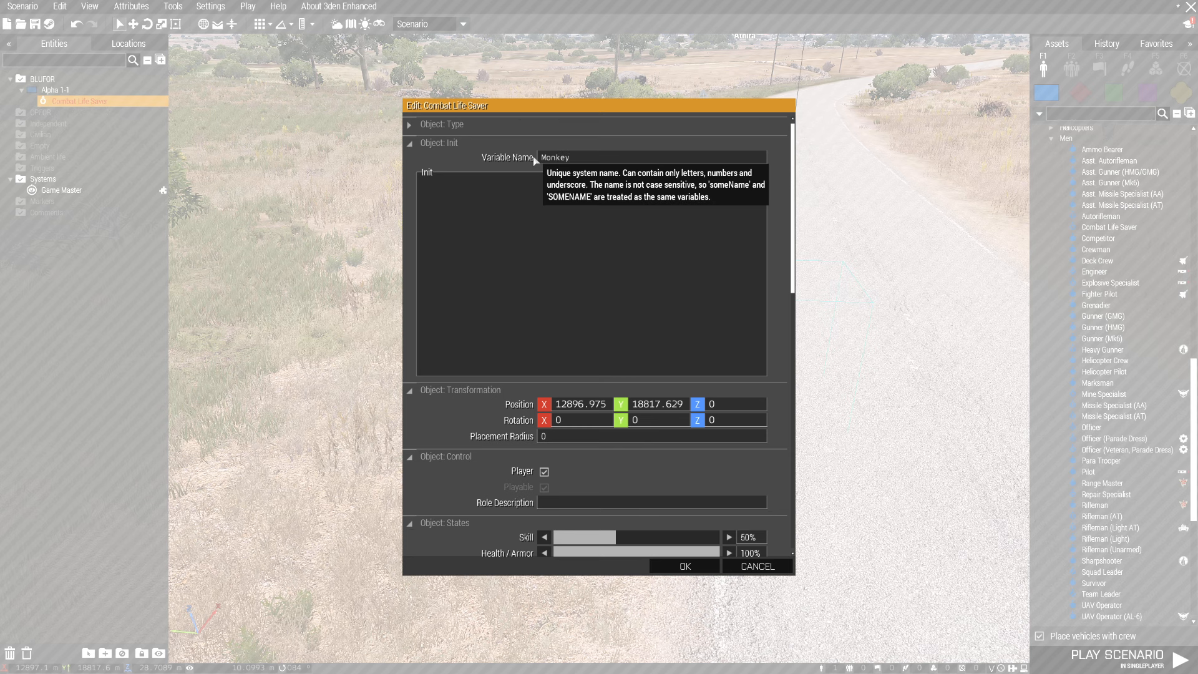
pyautogui.click(544, 471)
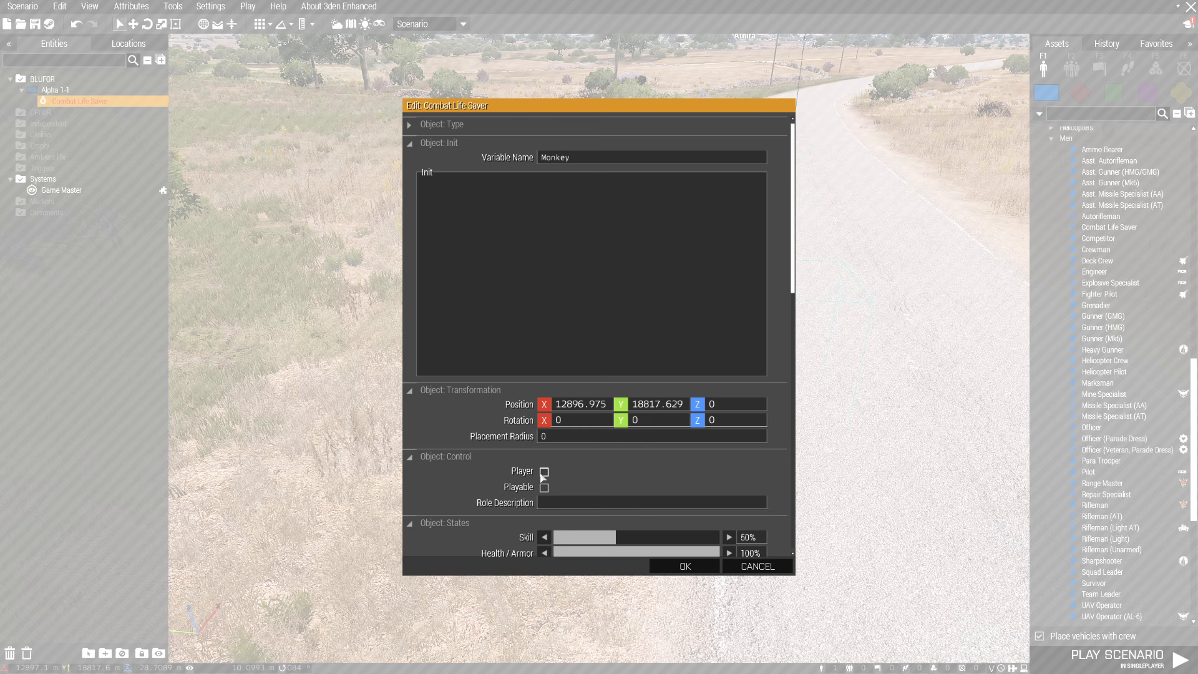
pyautogui.click(544, 472)
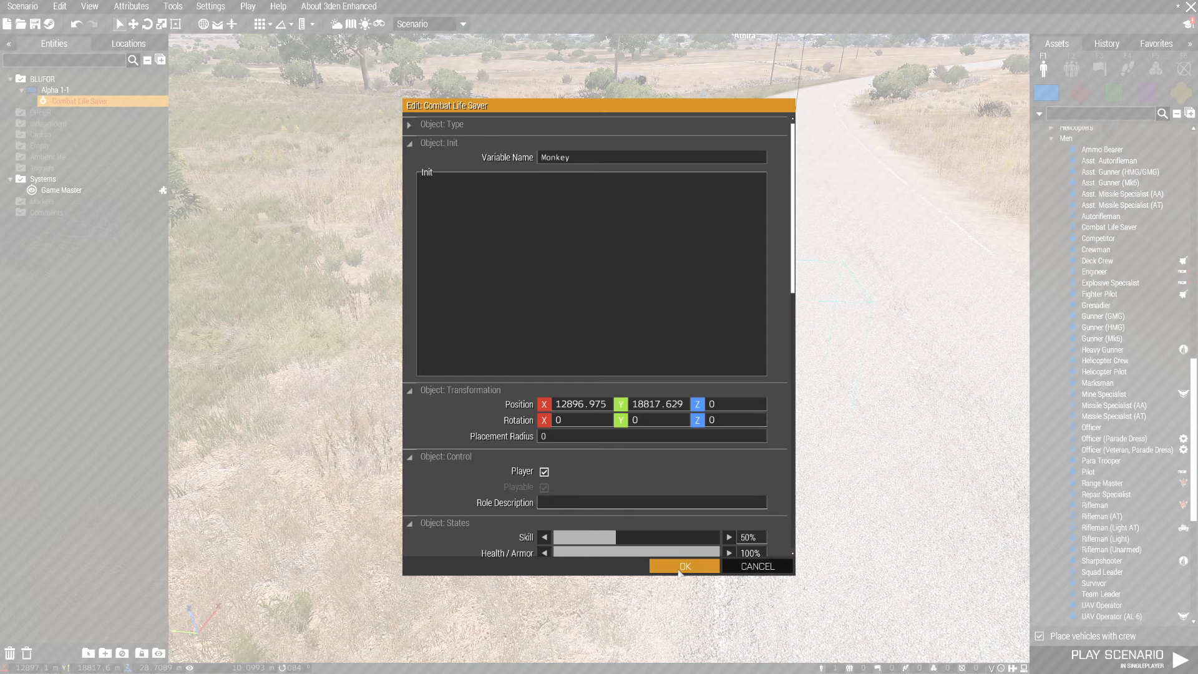
pyautogui.click(683, 566)
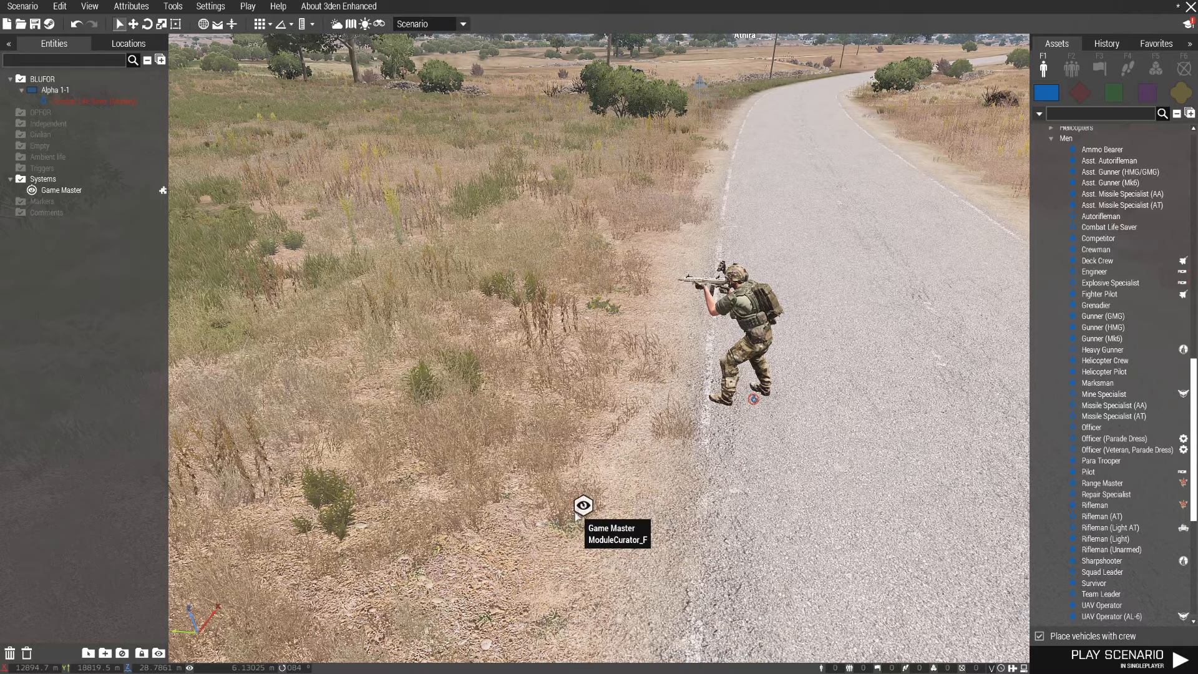
pyautogui.doubleClick(583, 505)
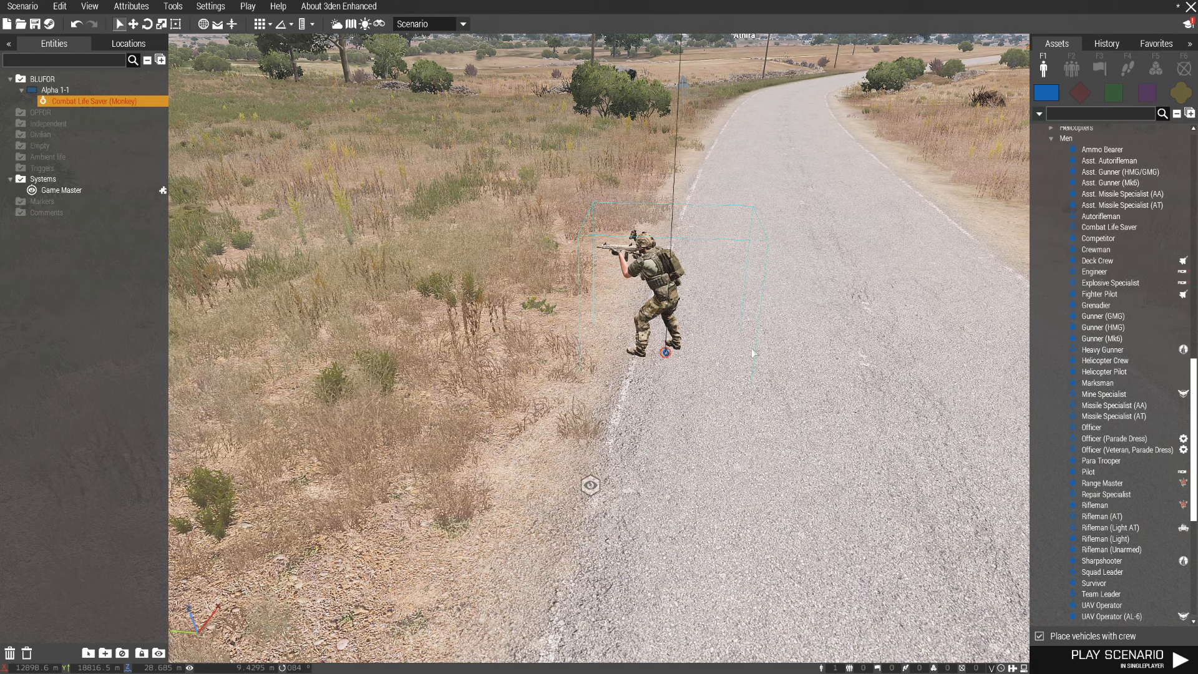
# Check the first module, then set the new modules' owners to #adminLogged and #adminVoted.
pyautogui.doubleClick(60, 190)
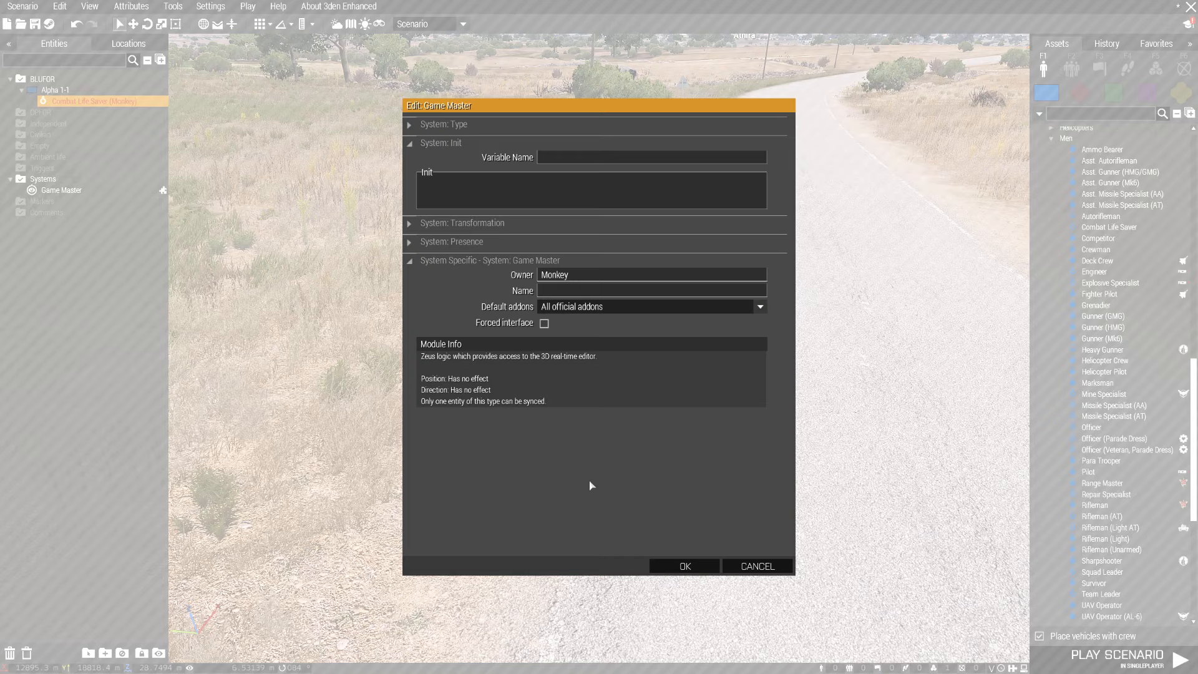
pyautogui.click(684, 567)
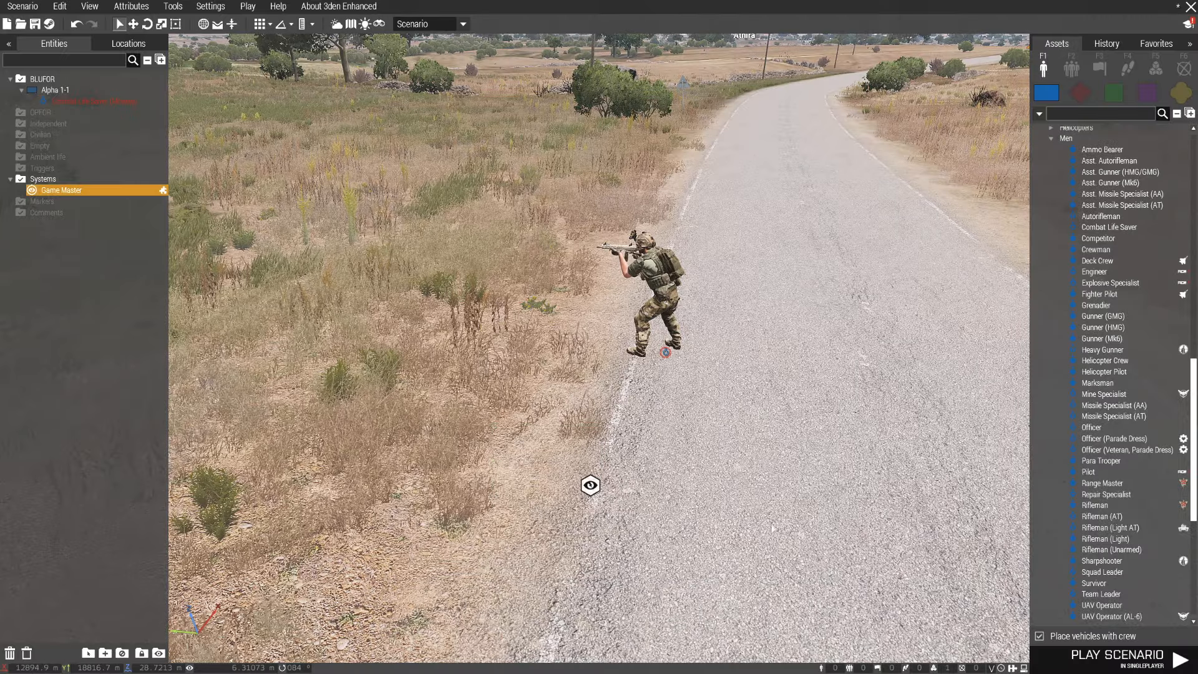
pyautogui.doubleClick(61, 190)
pyautogui.write('#')
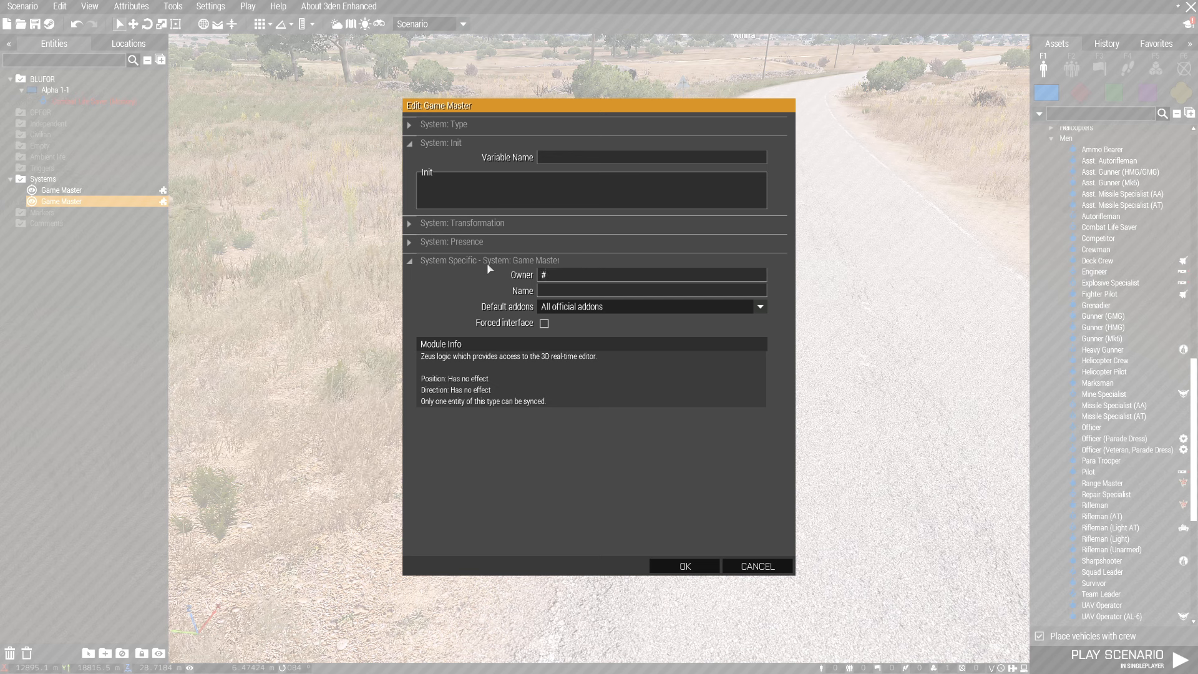
pyautogui.write('adminLogged')
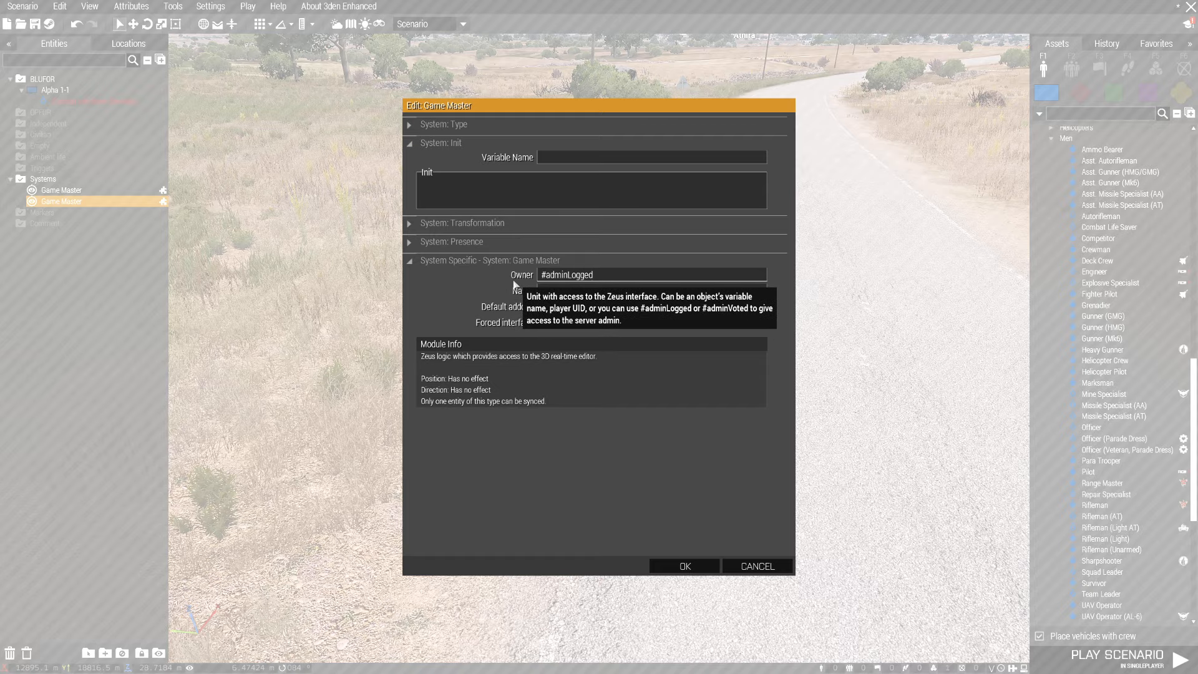
pyautogui.click(684, 566)
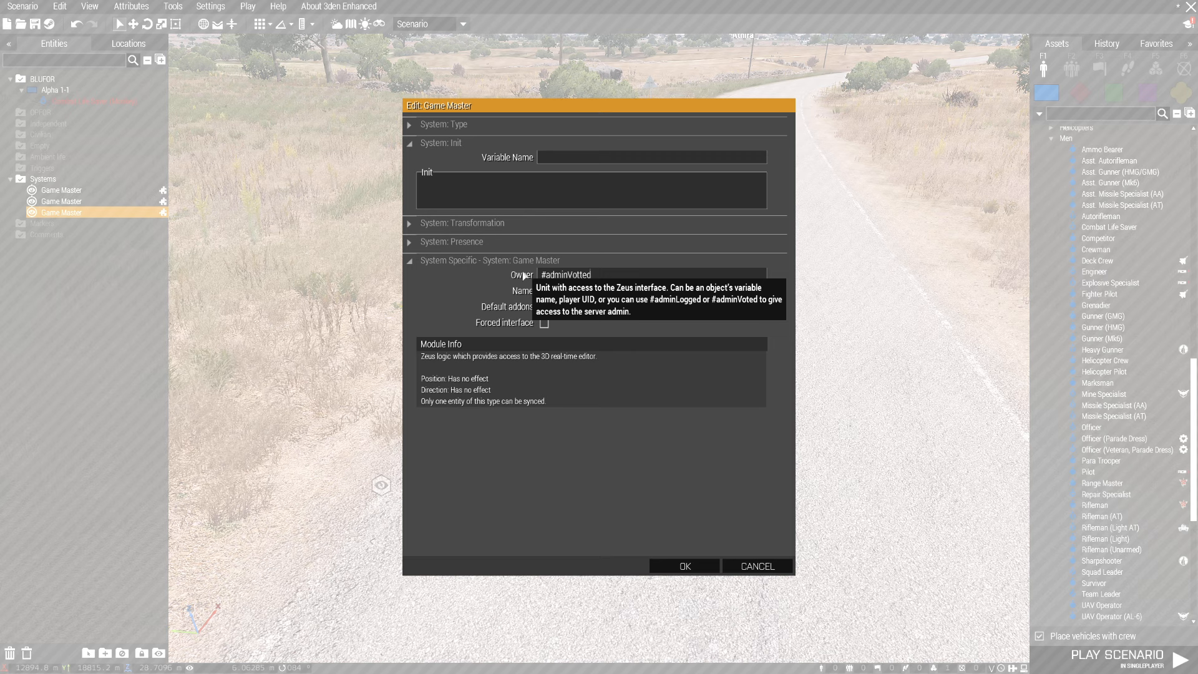
pyautogui.click(684, 565)
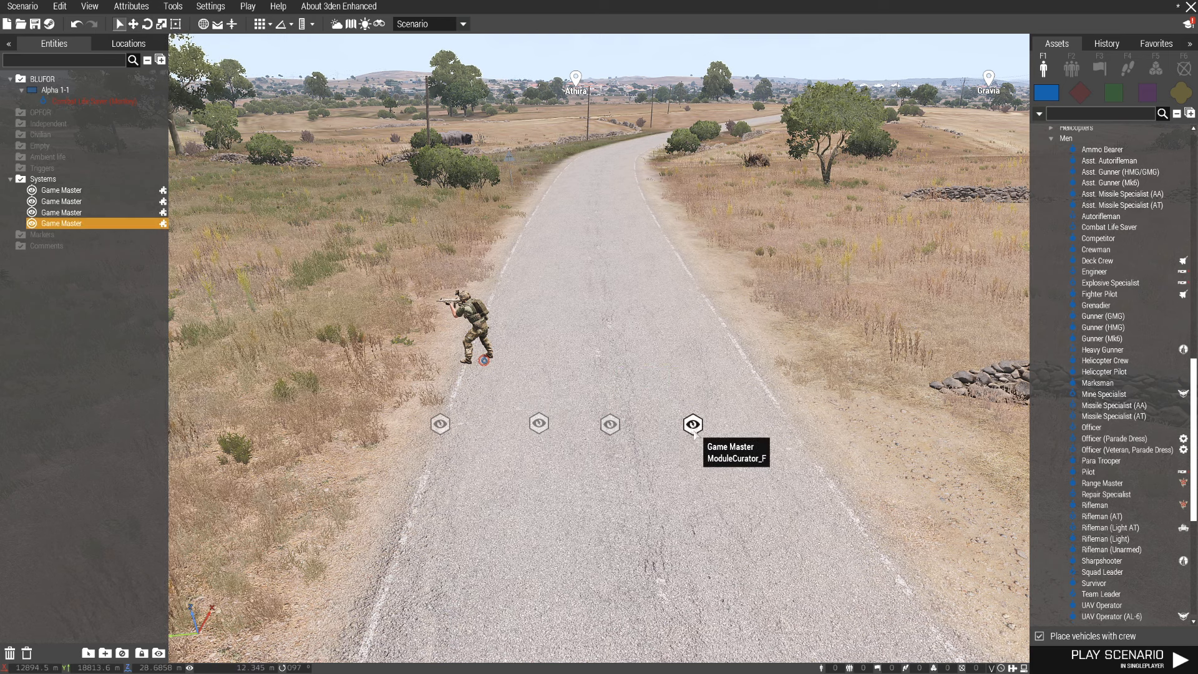
# Select the Game Master modules, then open the rightmost module's attributes.
pyautogui.moveTo(367, 405); pyautogui.dragTo(623, 470)
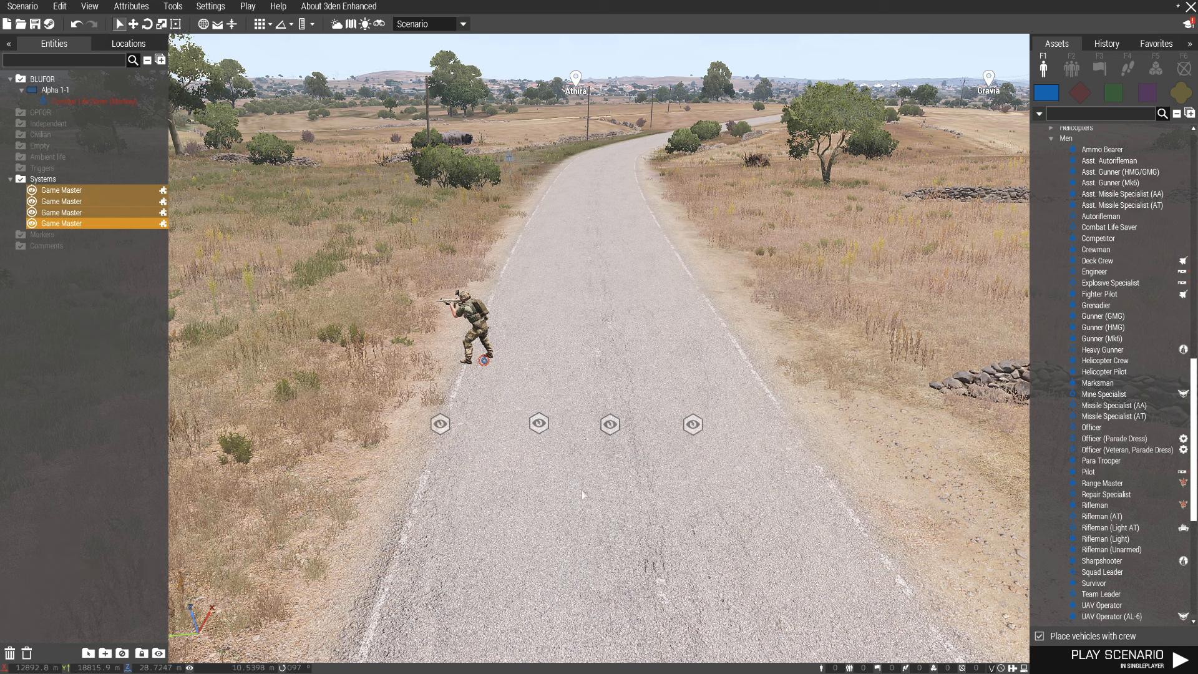
pyautogui.click(62, 222)
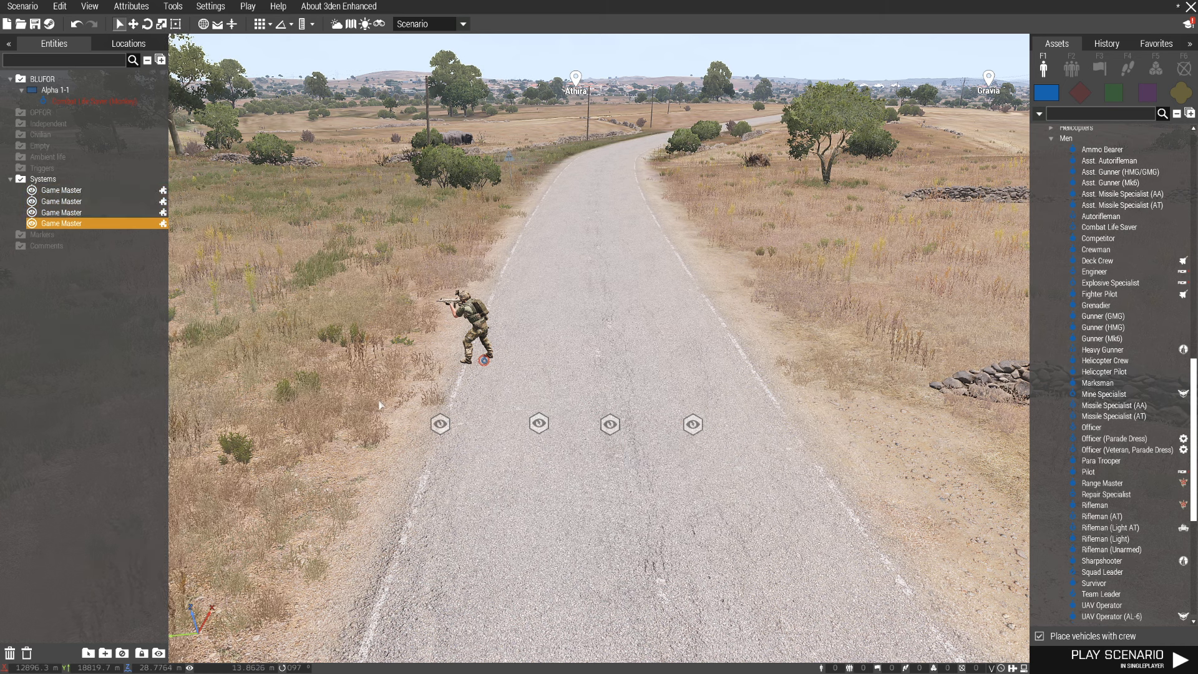
pyautogui.moveTo(692, 425)
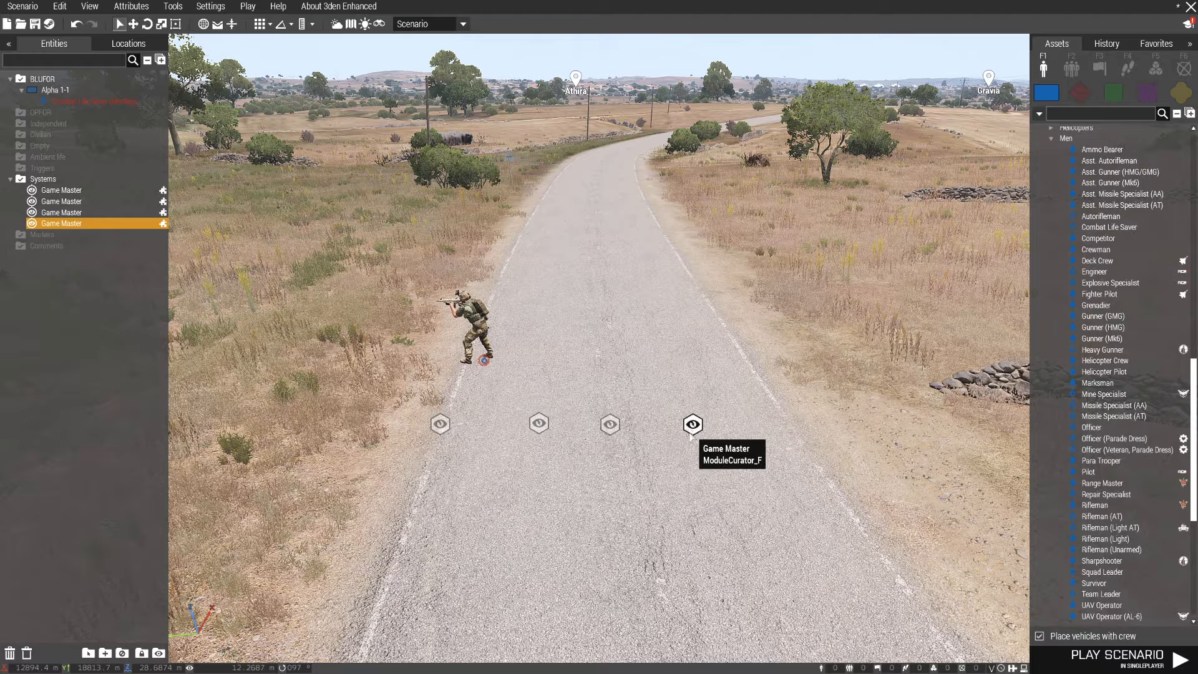
pyautogui.doubleClick(691, 425)
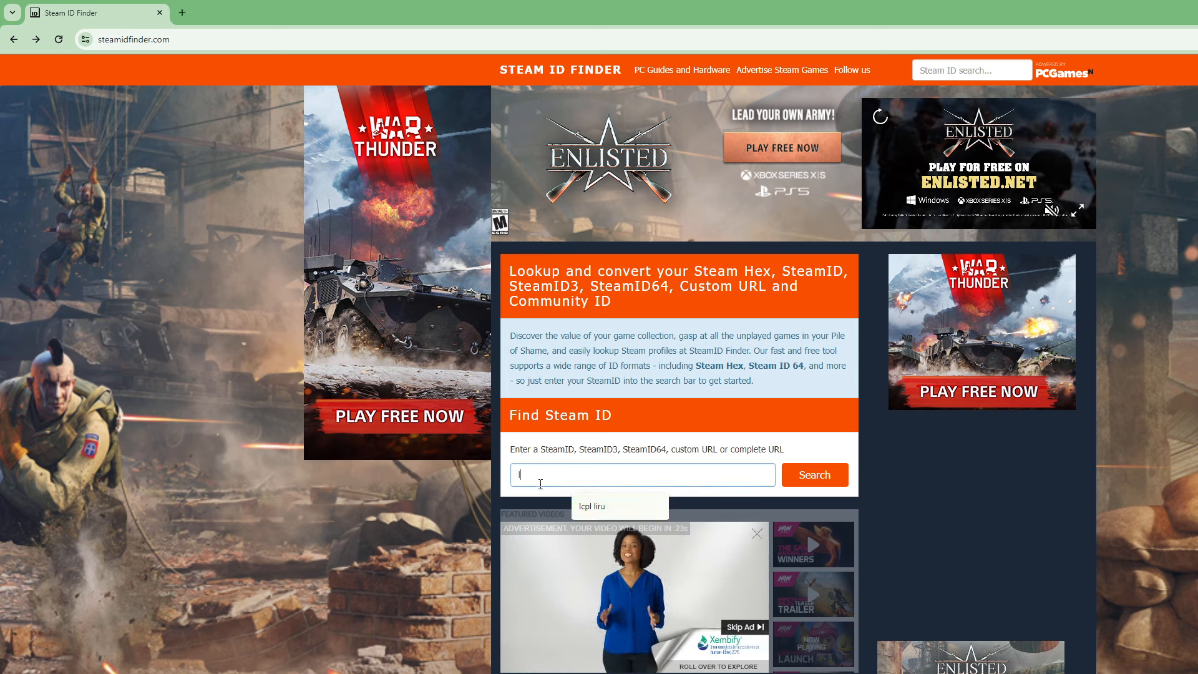
pyautogui.write('lcpl liru')
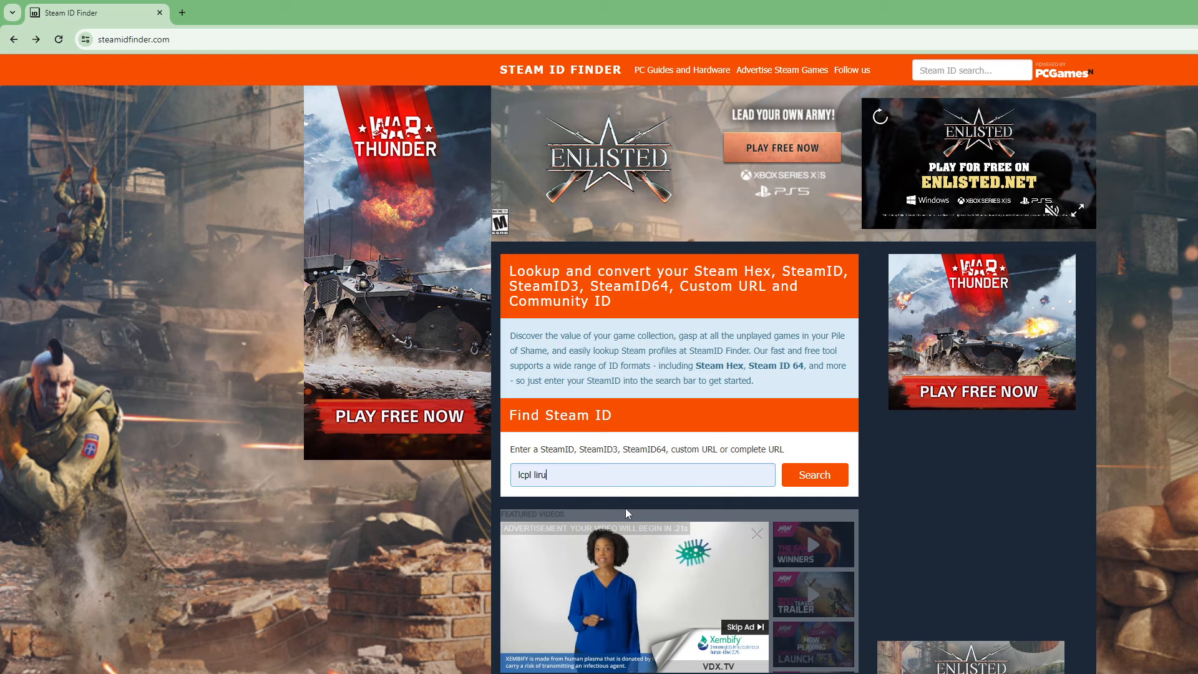
pyautogui.click(814, 474)
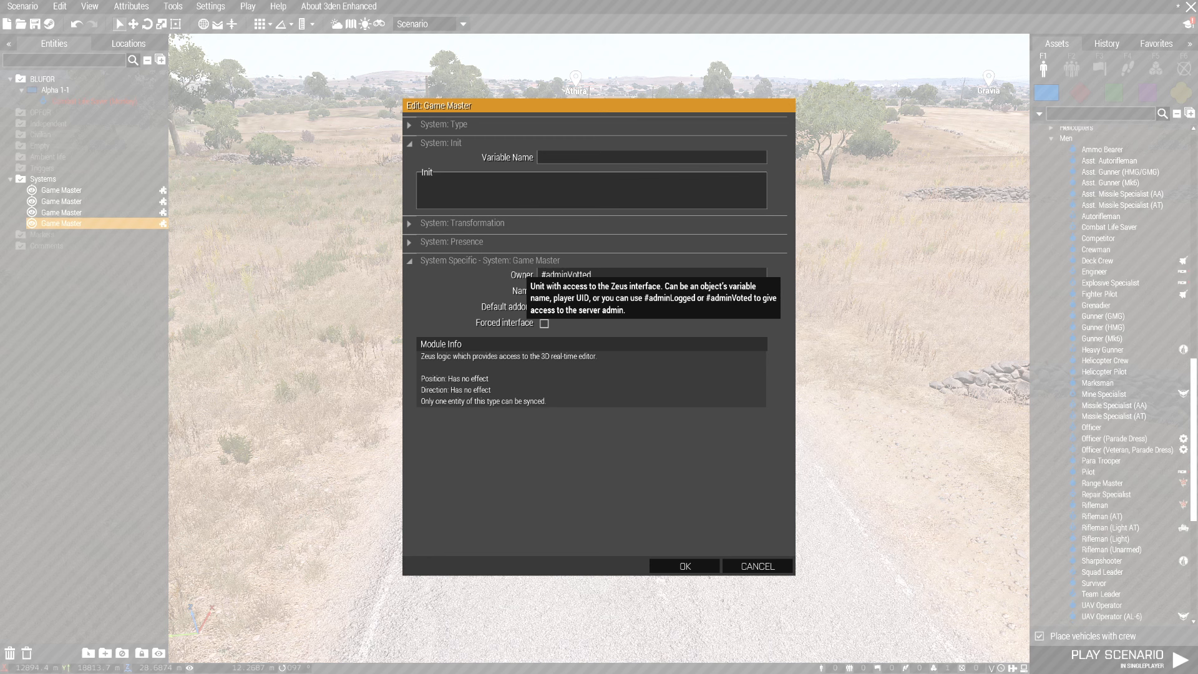
pyautogui.moveTo(279, 313)
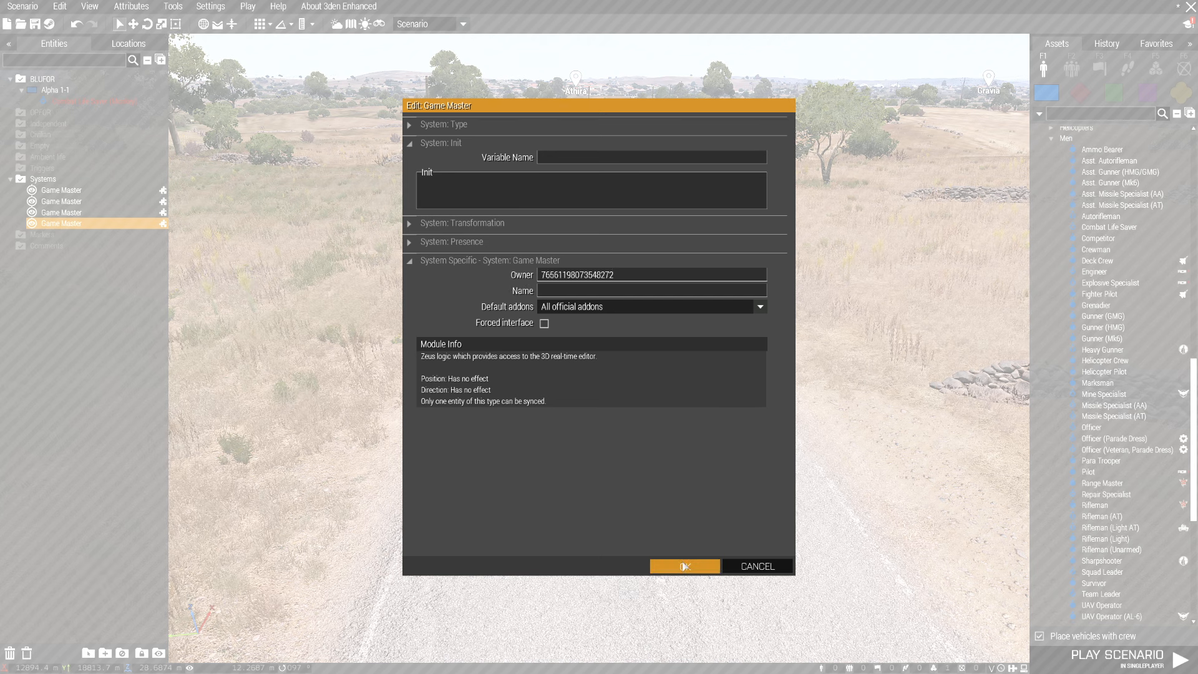
# Confirm the player's SteamID64 as the fourth module's Owner.
pyautogui.click(684, 566)
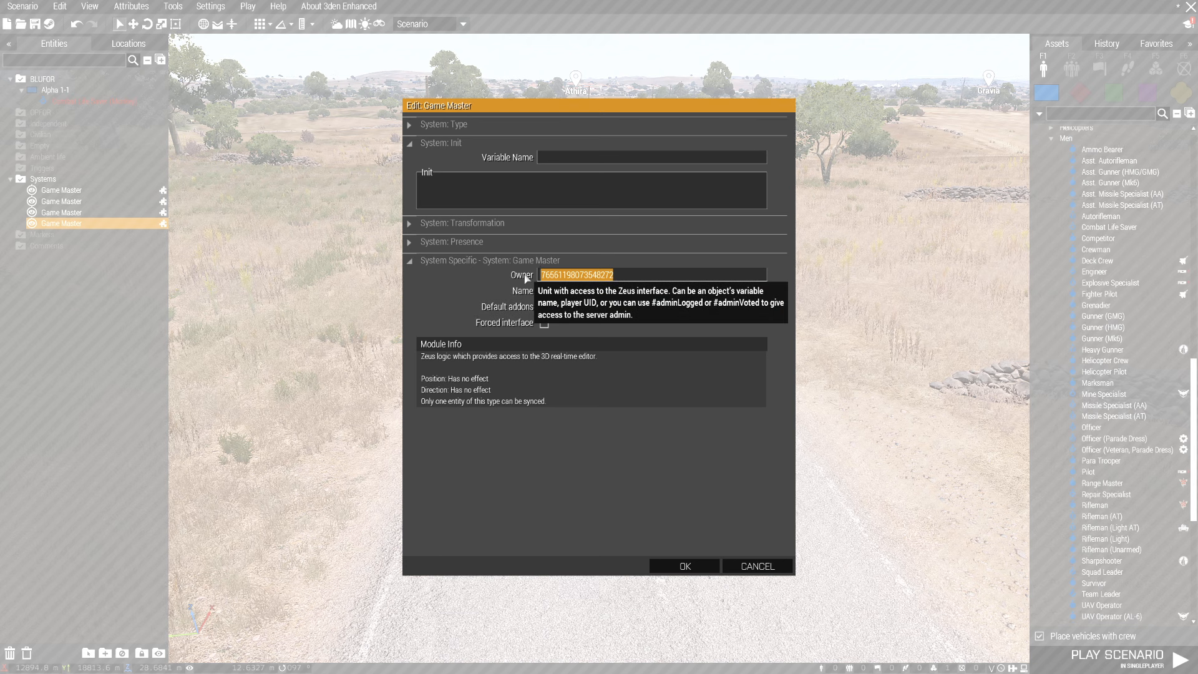
pyautogui.moveTo(266, 525)
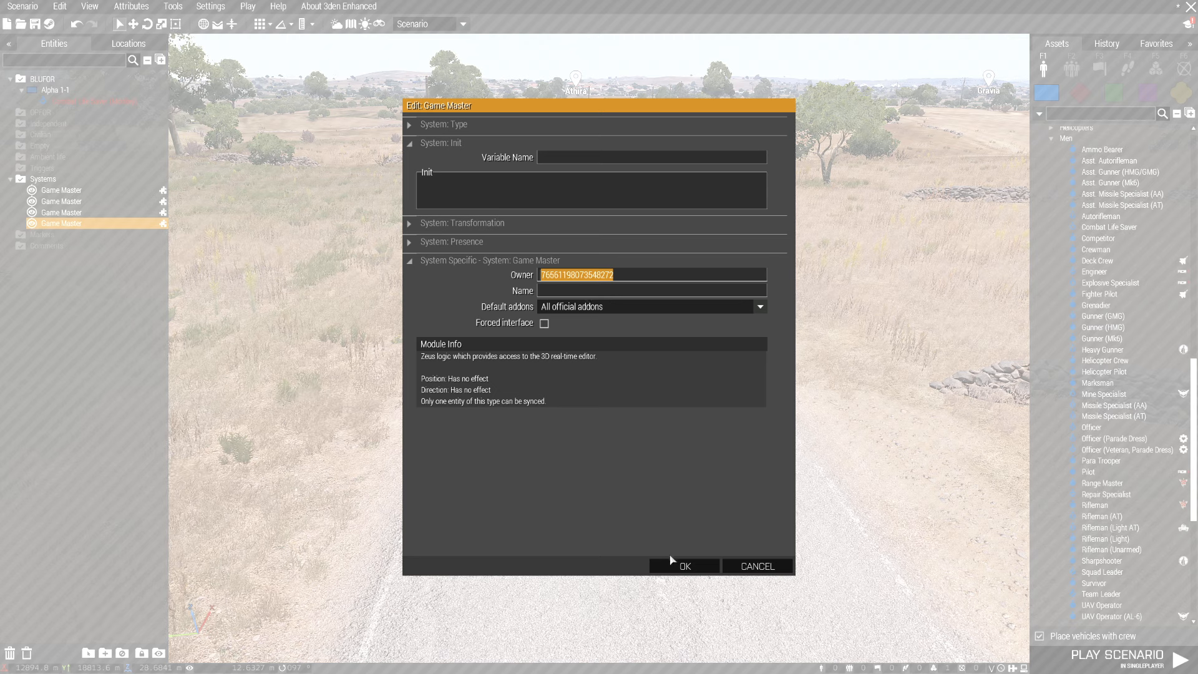
pyautogui.click(684, 566)
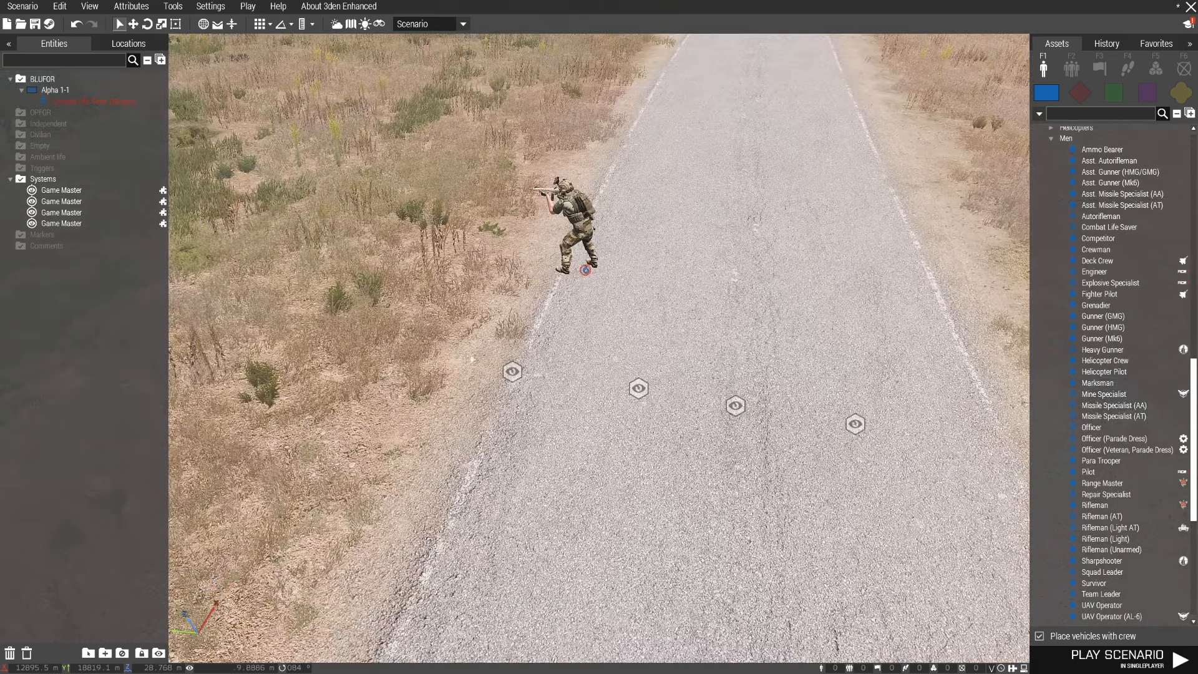
# Reopen the UID-owned Game Master module to verify its Steam ID owner.
pyautogui.click(61, 190)
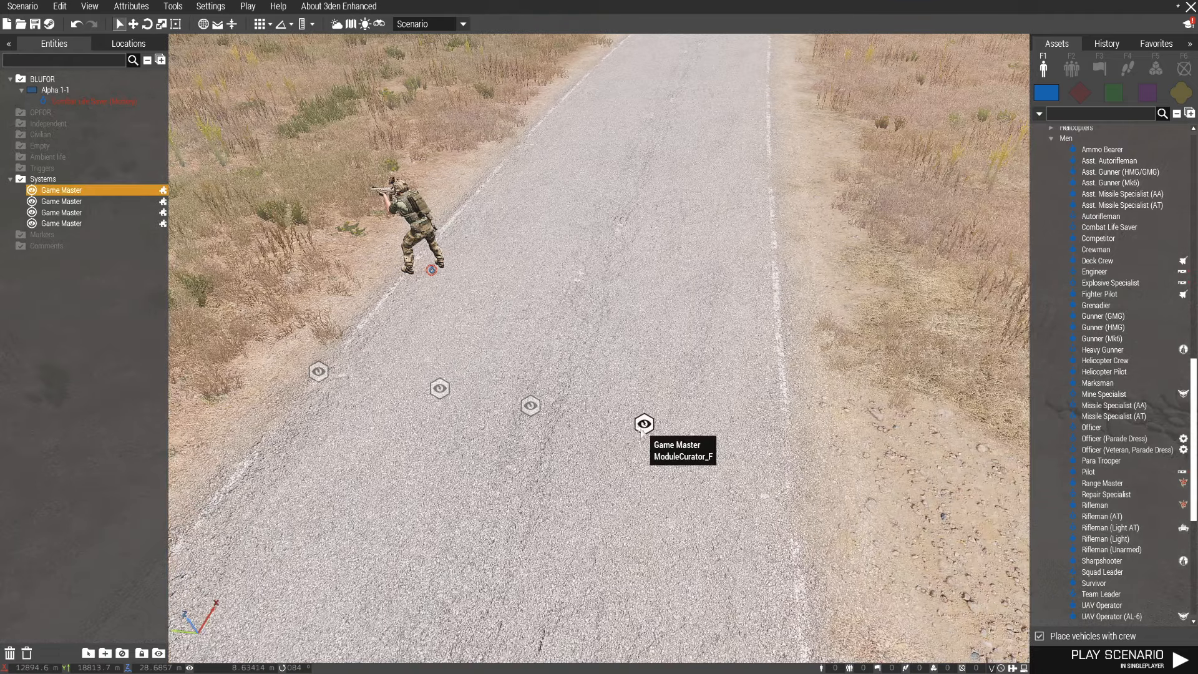
pyautogui.doubleClick(644, 425)
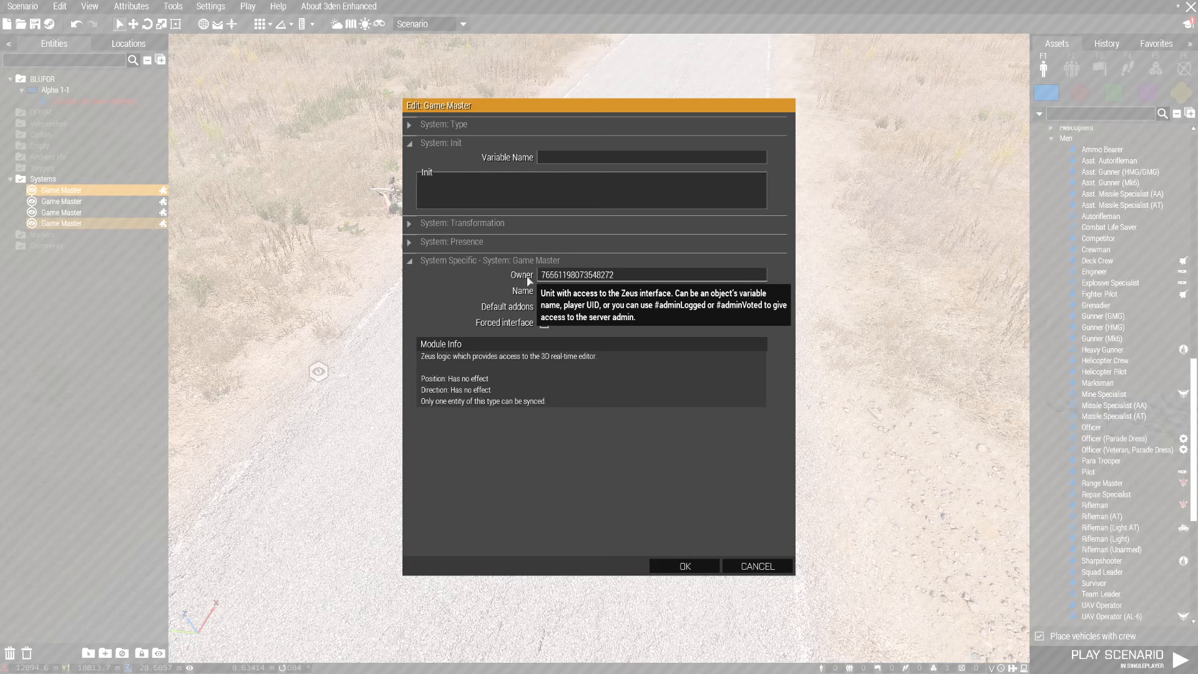